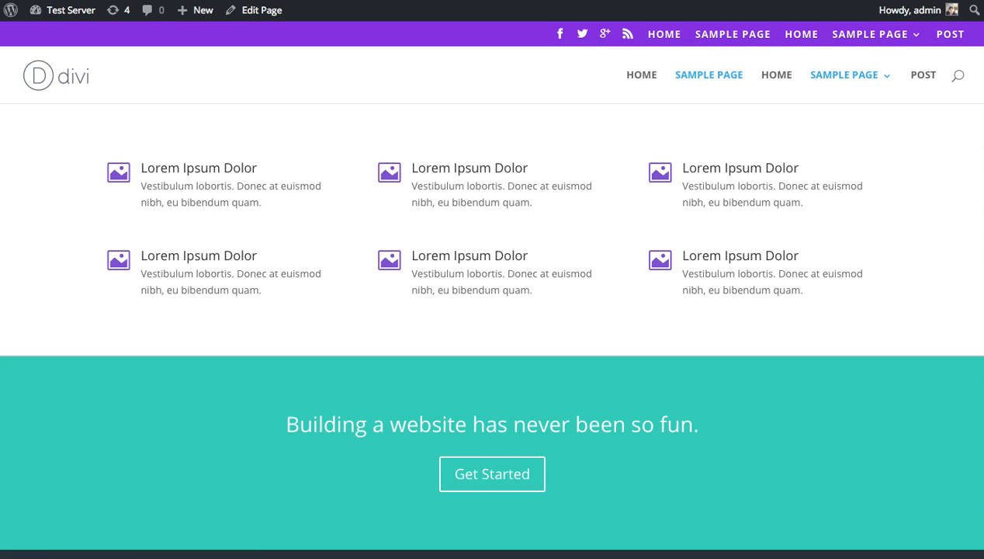
mouse_move(269, 94)
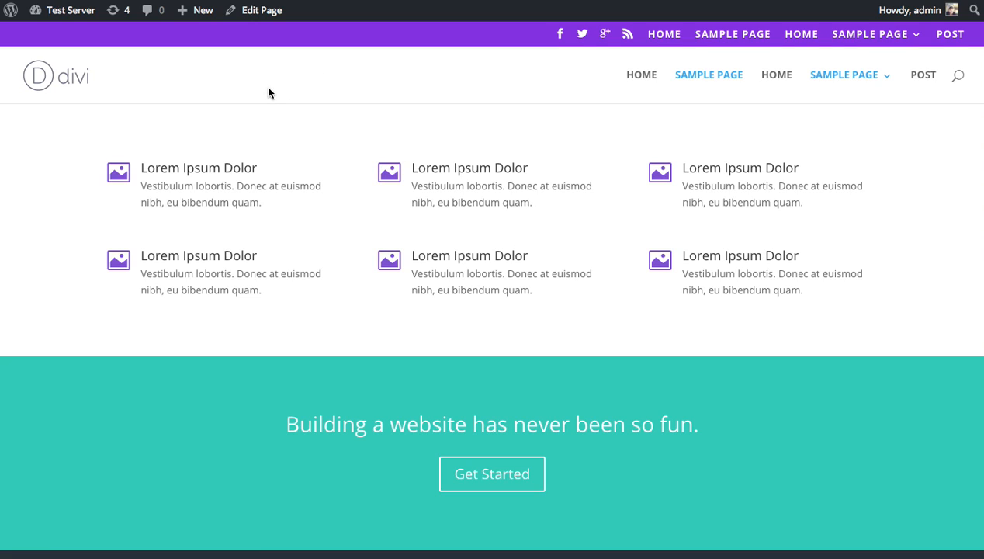
mouse_move(195, 92)
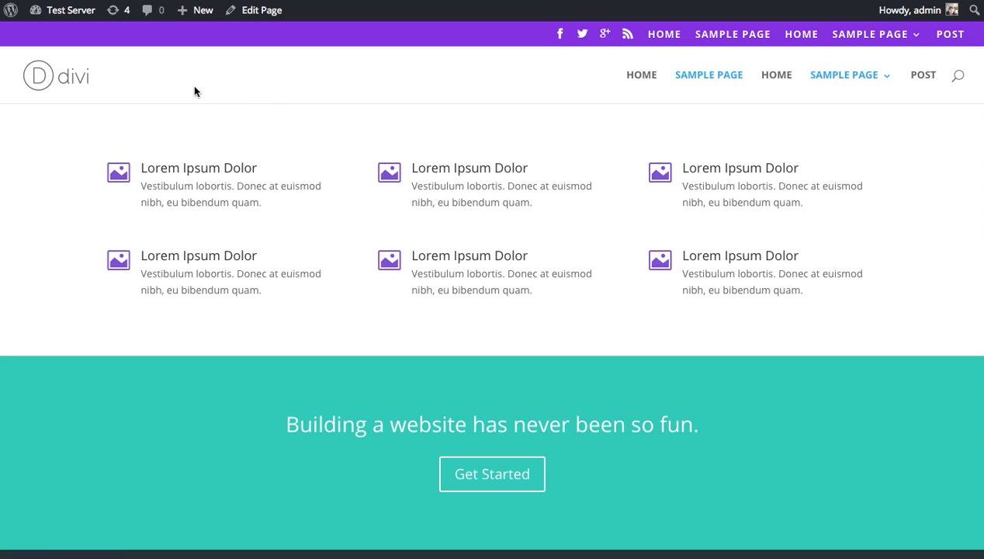
Step: Go from the live homepage to the WordPress admin Dashboard through the site-name menu
left_click(70, 10)
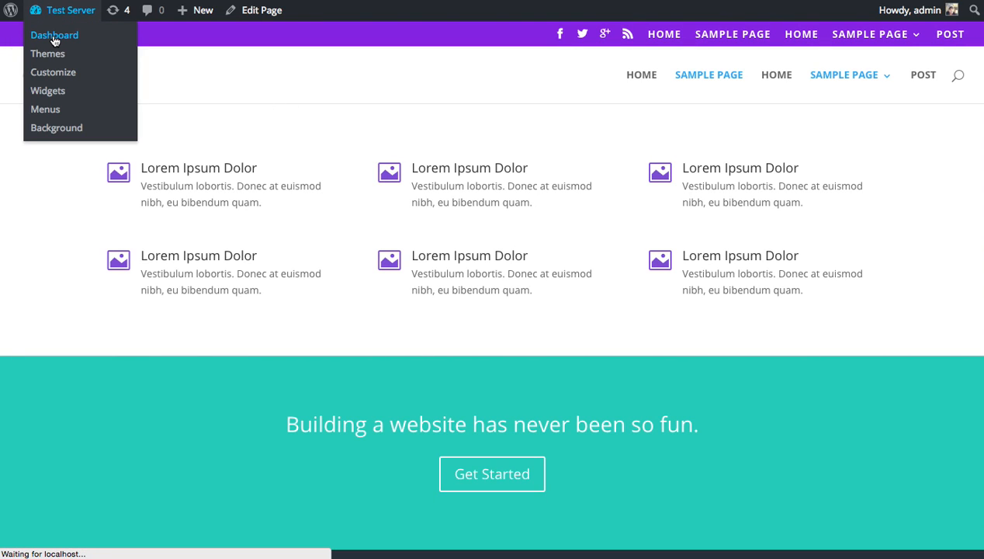
left_click(54, 35)
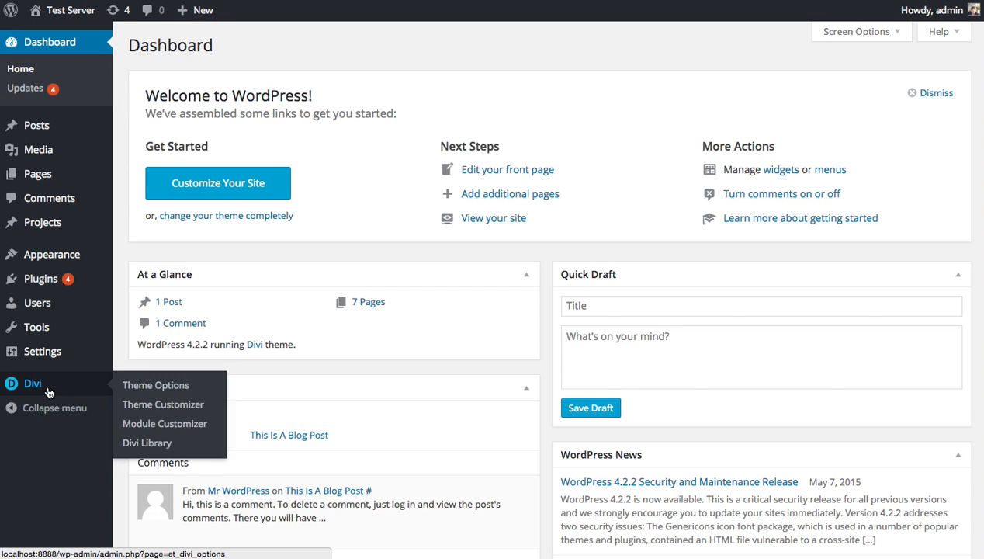
mouse_move(165, 423)
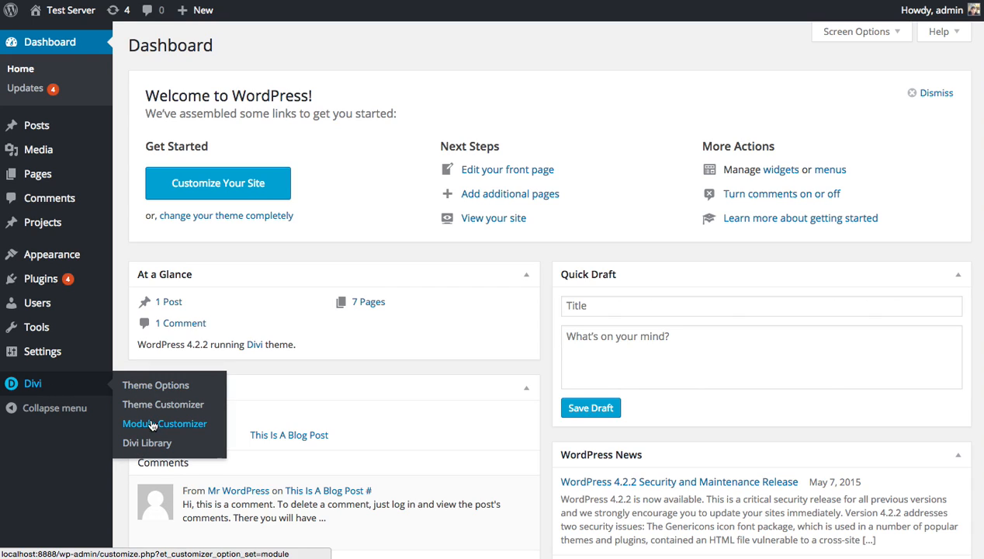
Step: Launch Divi's Theme Customizer from the Divi admin menu
left_click(164, 423)
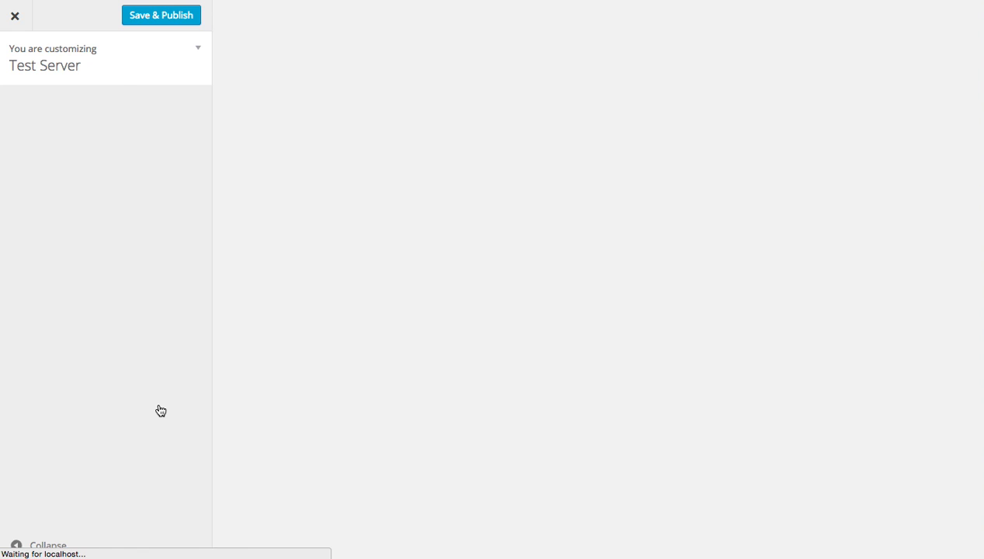
left_click(161, 15)
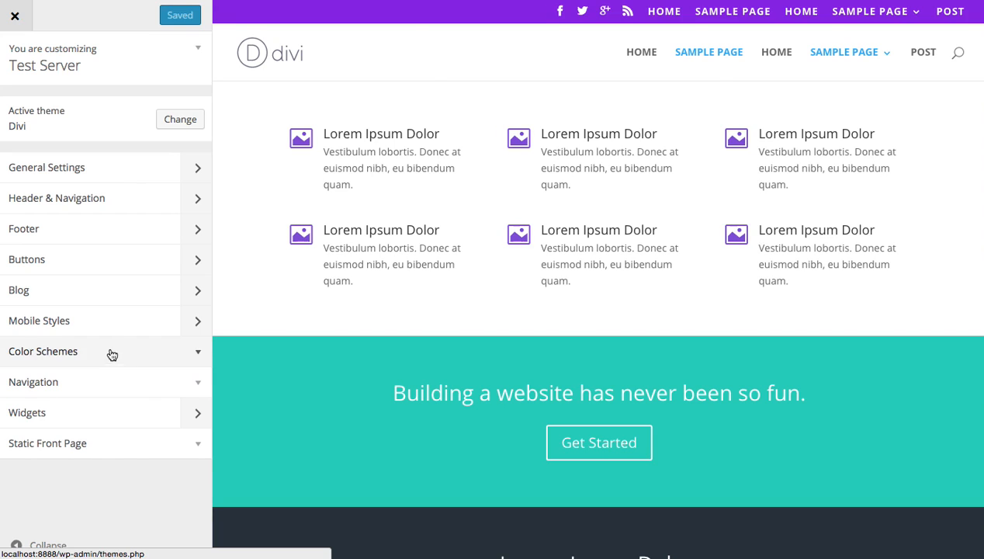
mouse_move(107, 320)
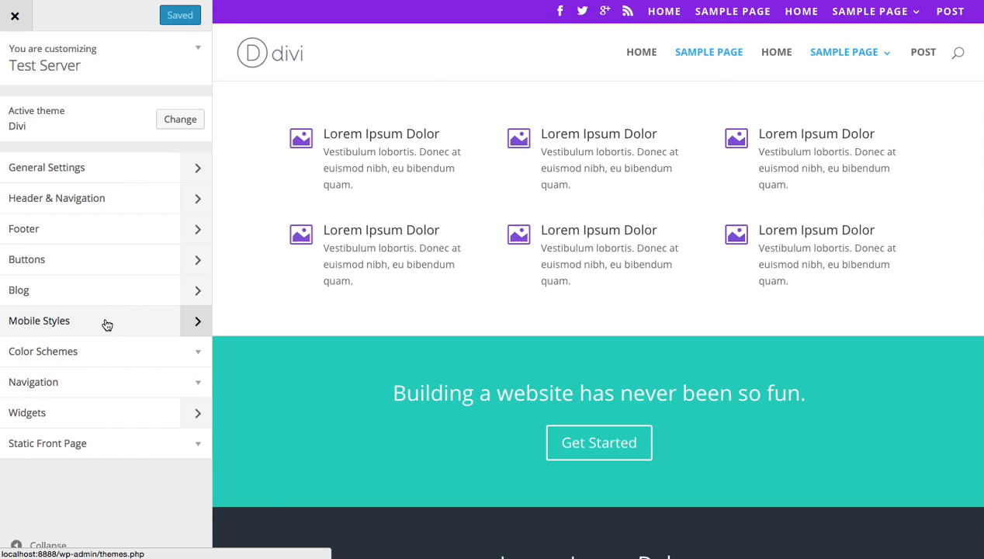
mouse_move(71, 198)
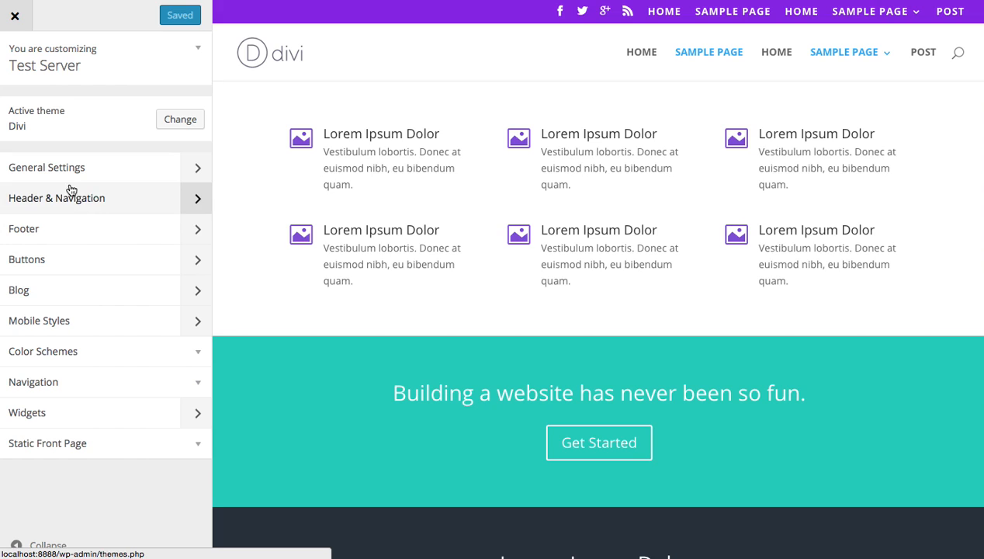
mouse_move(74, 197)
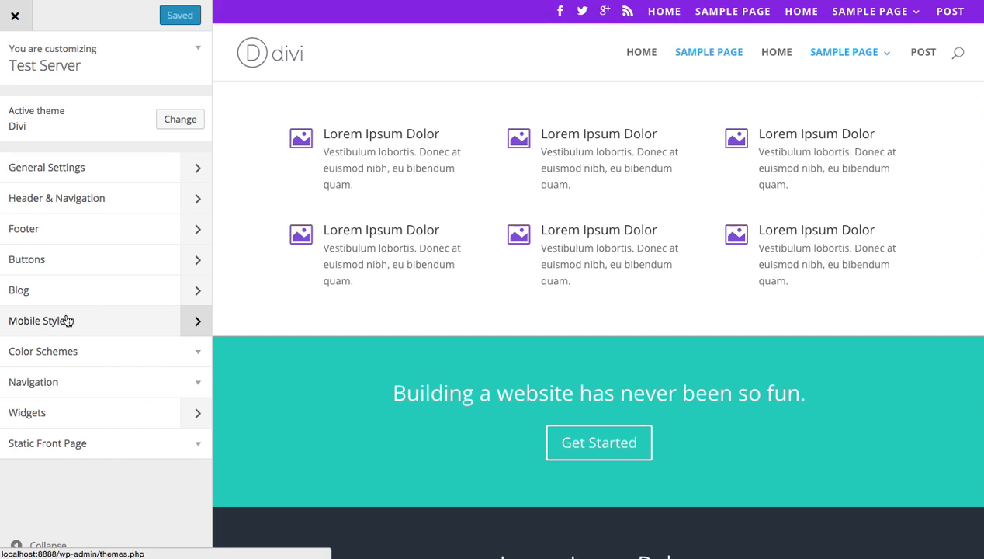
mouse_move(74, 318)
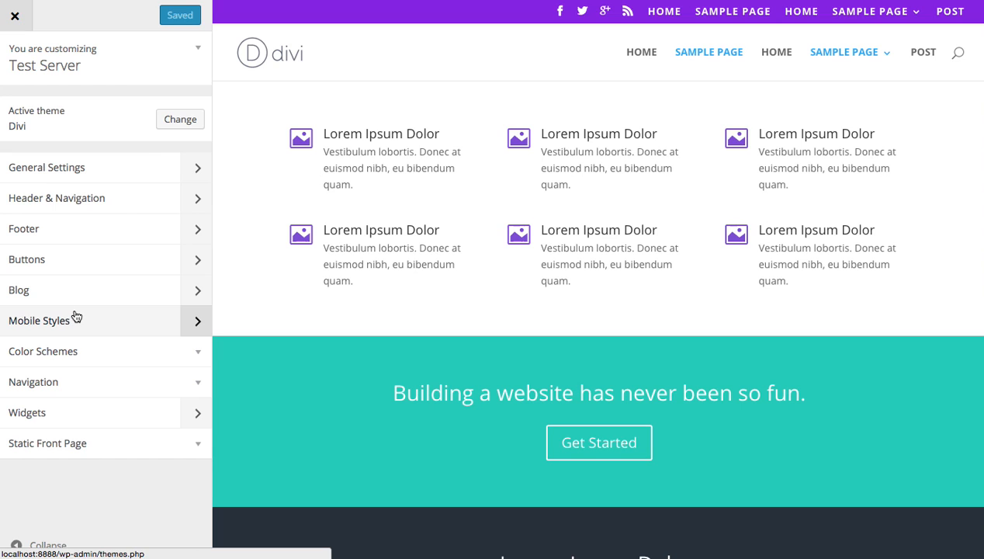
mouse_move(73, 323)
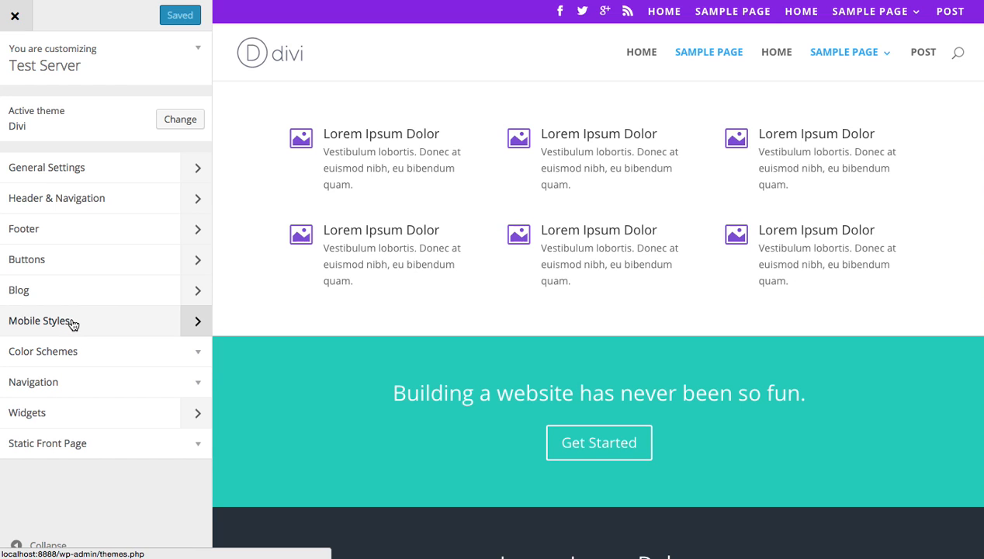
Step: Open the Mobile Styles section and scroll to its Tablet and Phone options
left_click(41, 321)
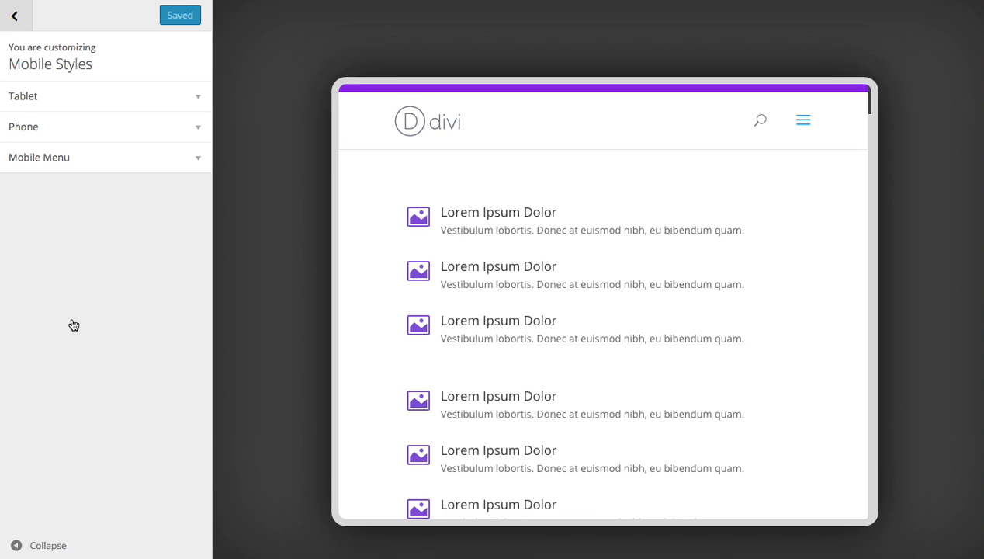
scroll("down", 3)
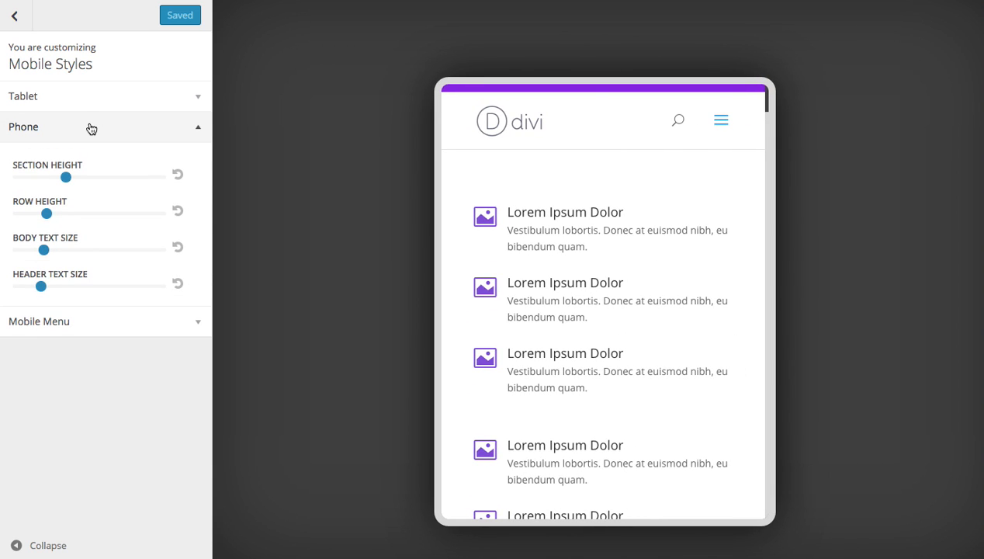
mouse_move(563, 205)
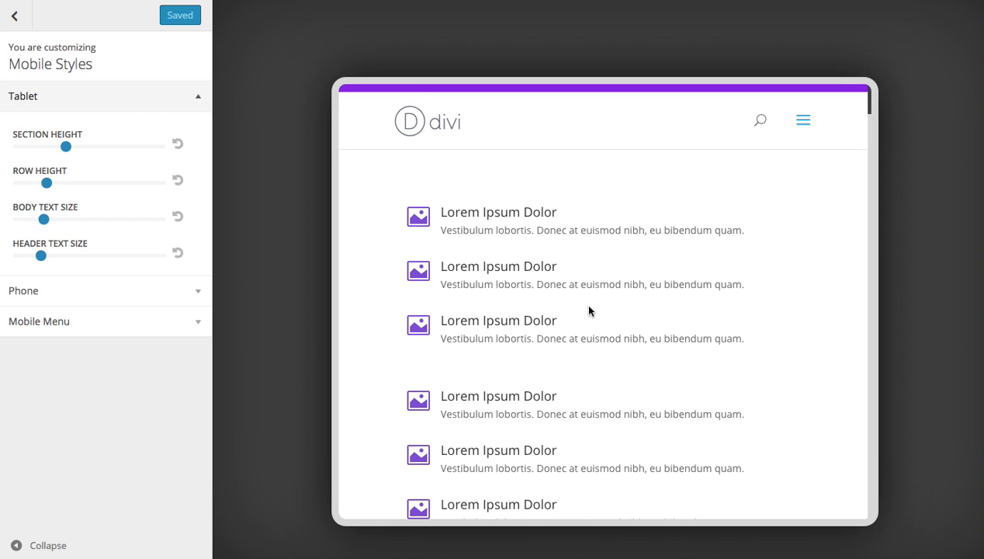
mouse_move(273, 221)
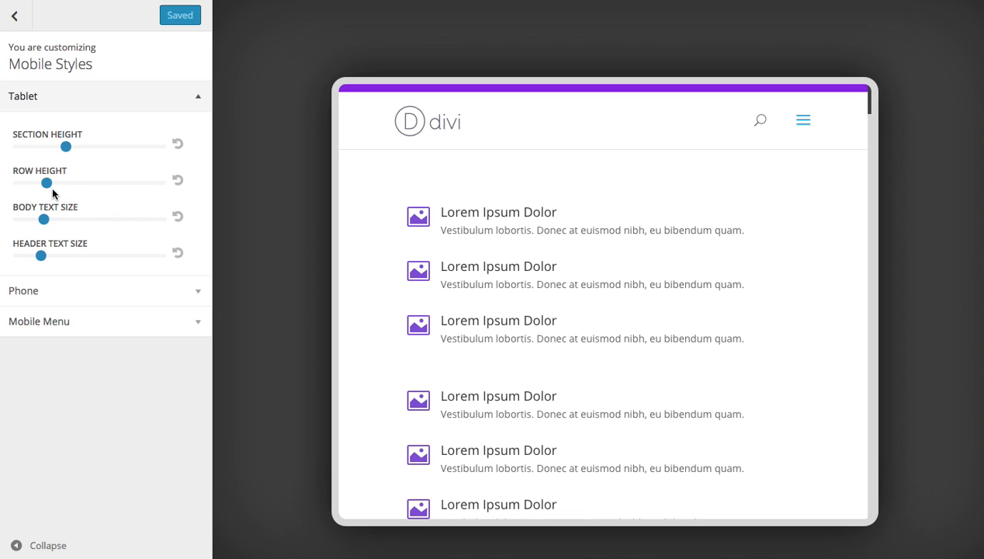
Step: Try larger tablet body and header text, then lower the tablet section height
left_click_drag(44, 219, 71, 219)
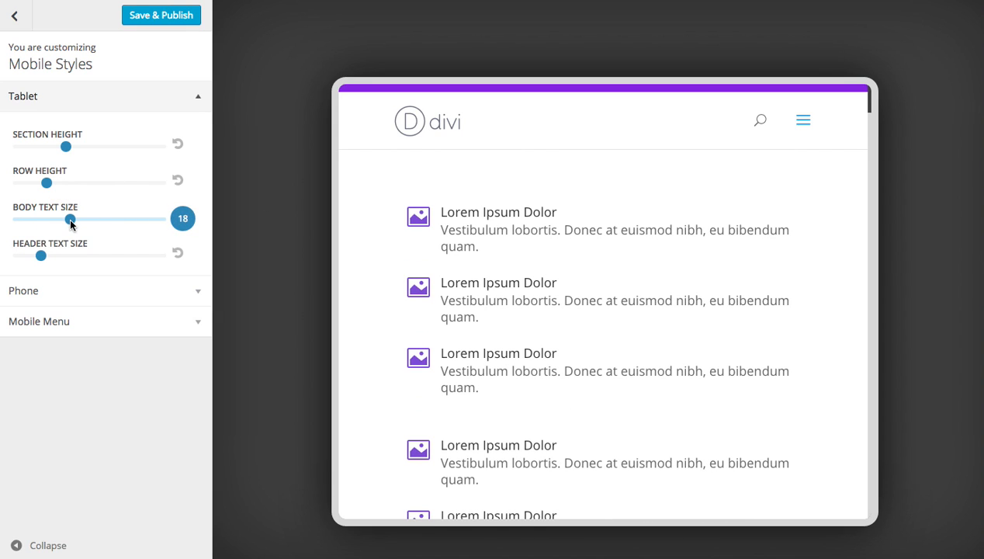
left_click_drag(42, 255, 62, 255)
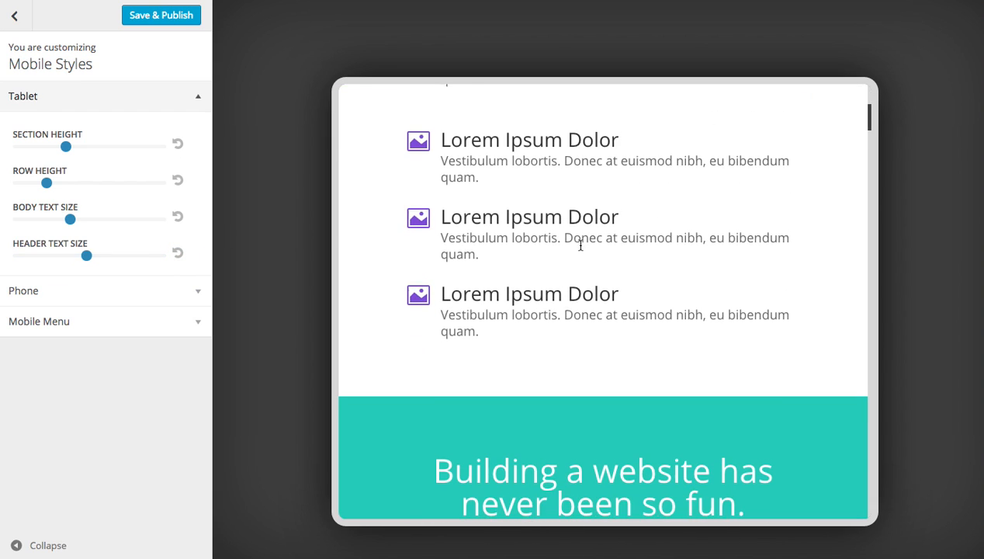
scroll("down", 3)
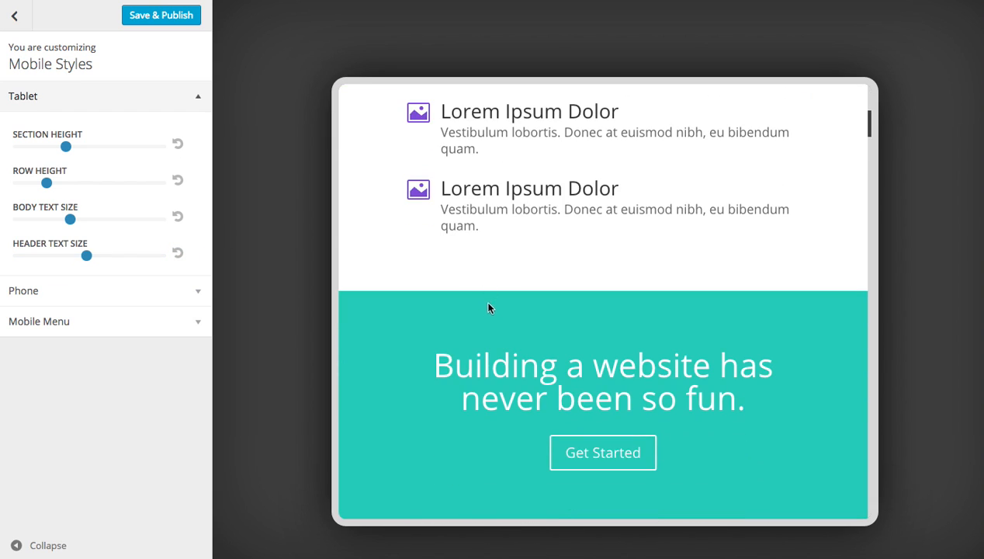
mouse_move(456, 269)
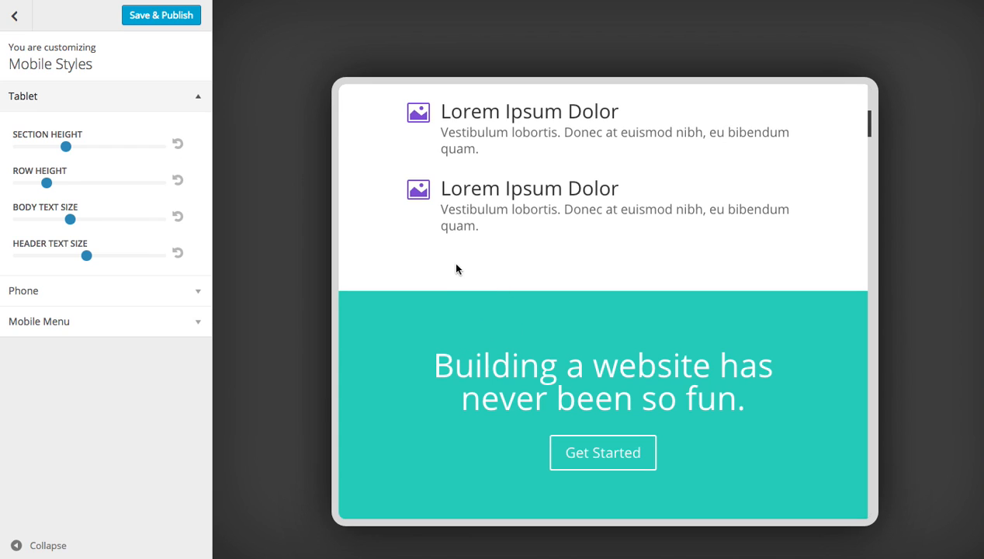
mouse_move(470, 264)
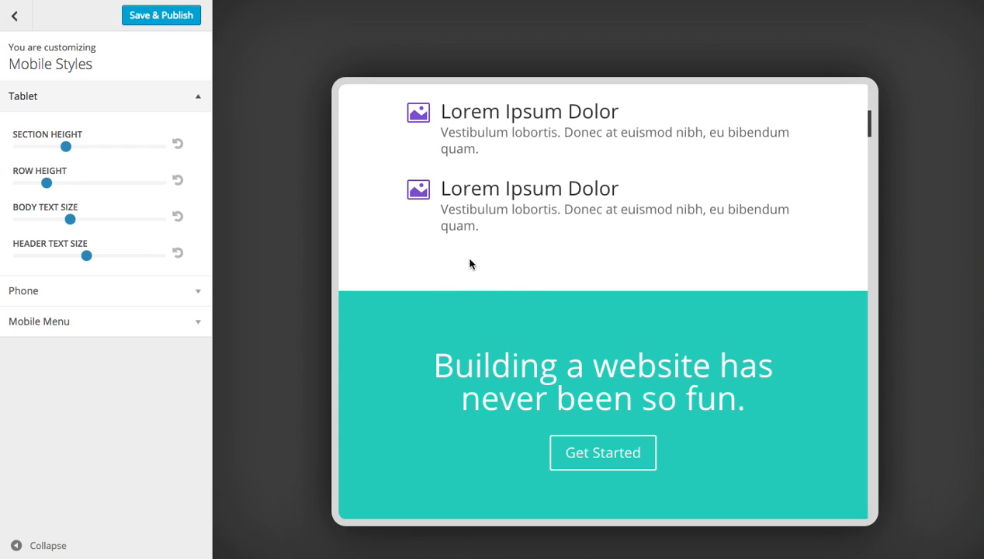
mouse_move(256, 244)
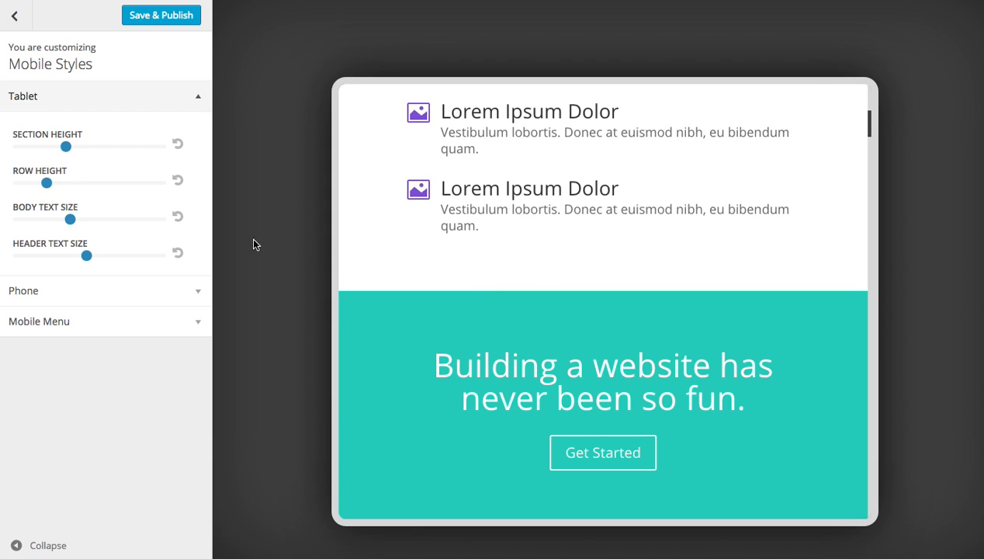
left_click_drag(66, 146, 65, 145)
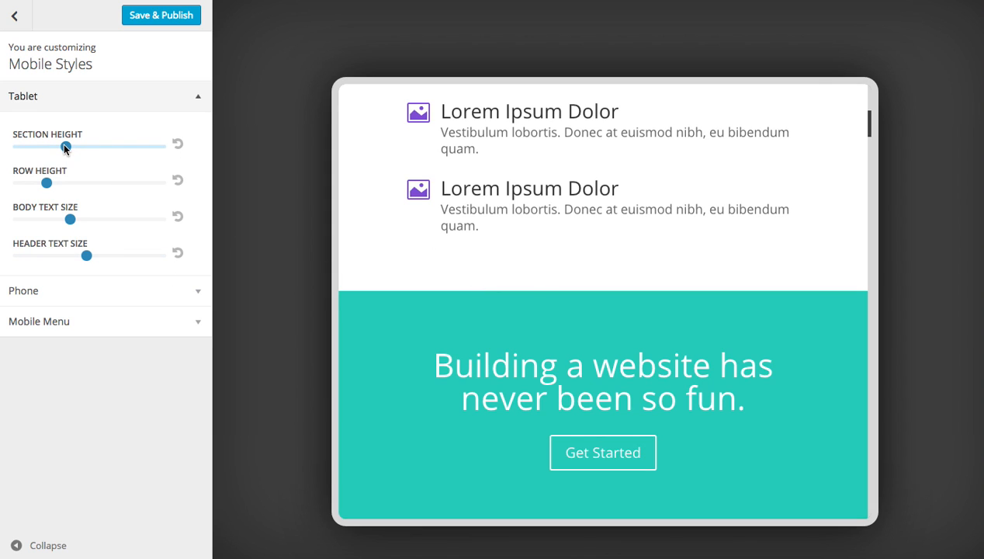
left_click_drag(66, 146, 43, 146)
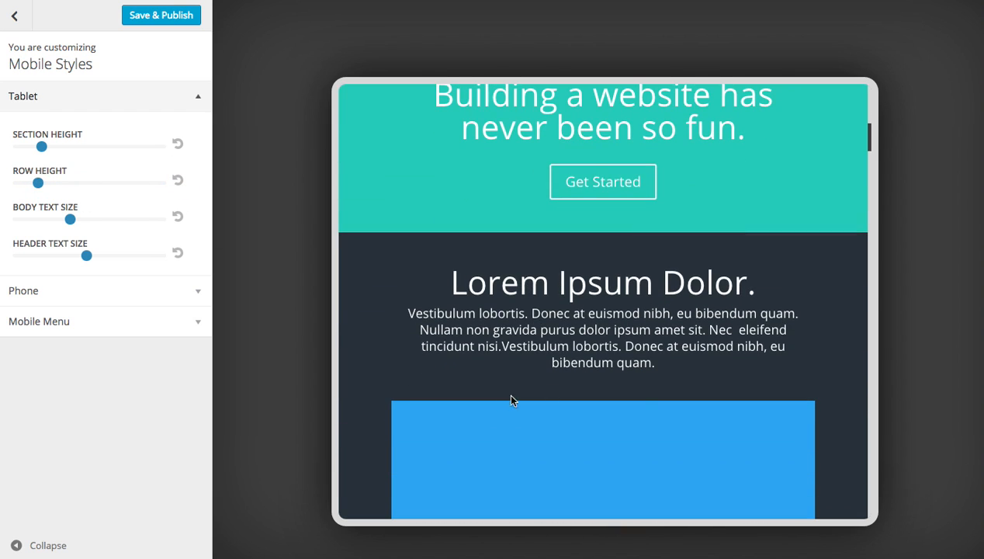
Step: Set tablet row height to 25, raise section height, and shrink body text to 14
left_click_drag(47, 182, 42, 182)
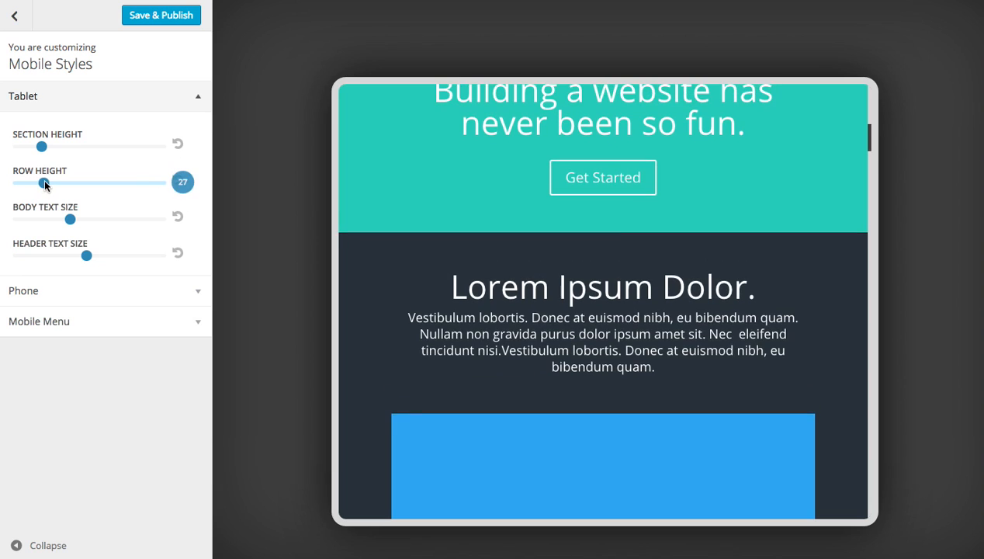
left_click_drag(43, 182, 14, 182)
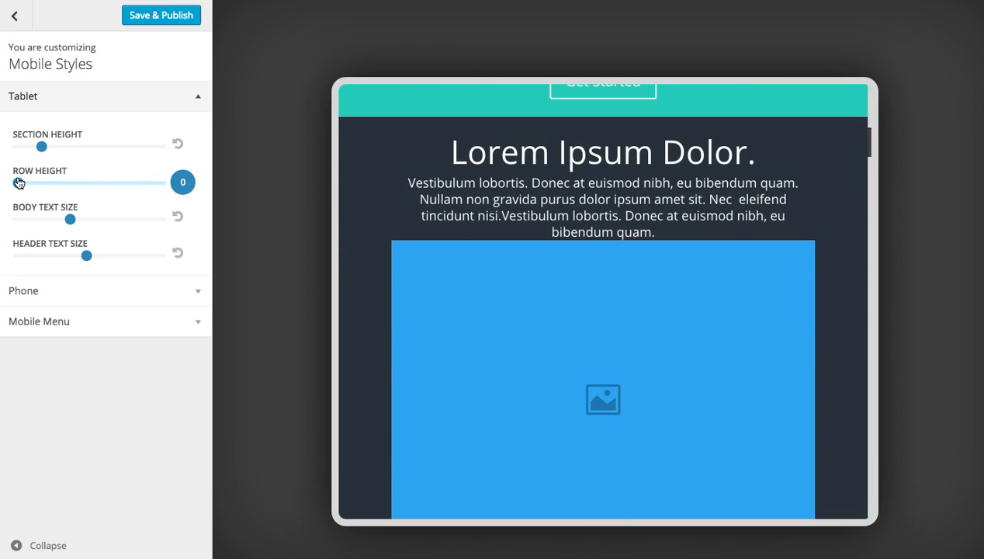
left_click_drag(23, 183, 70, 182)
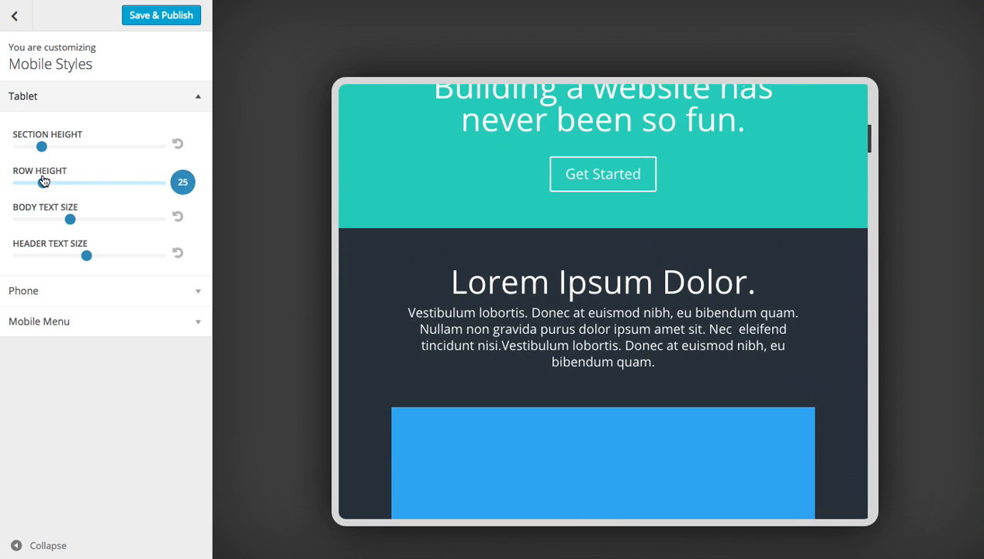
left_click_drag(43, 146, 76, 146)
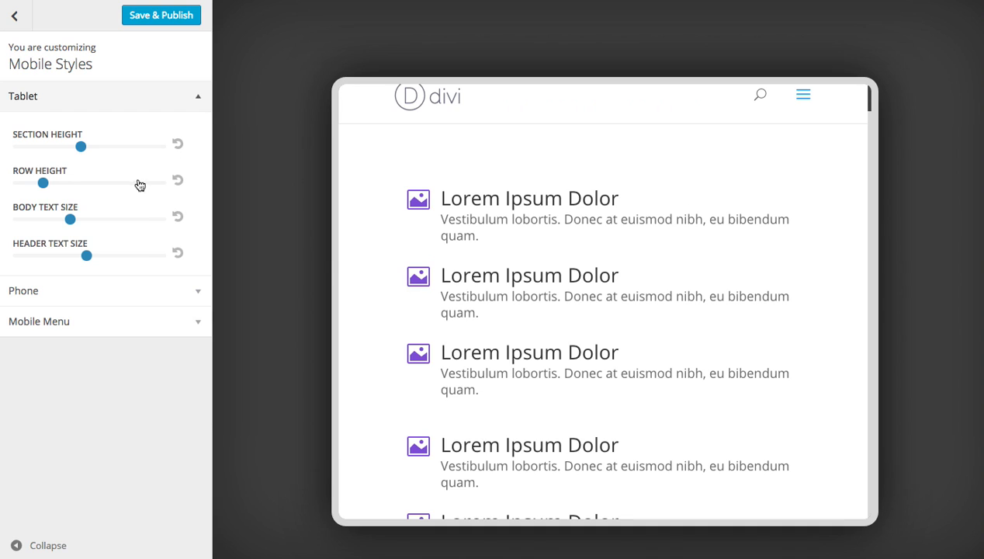
left_click_drag(70, 219, 43, 219)
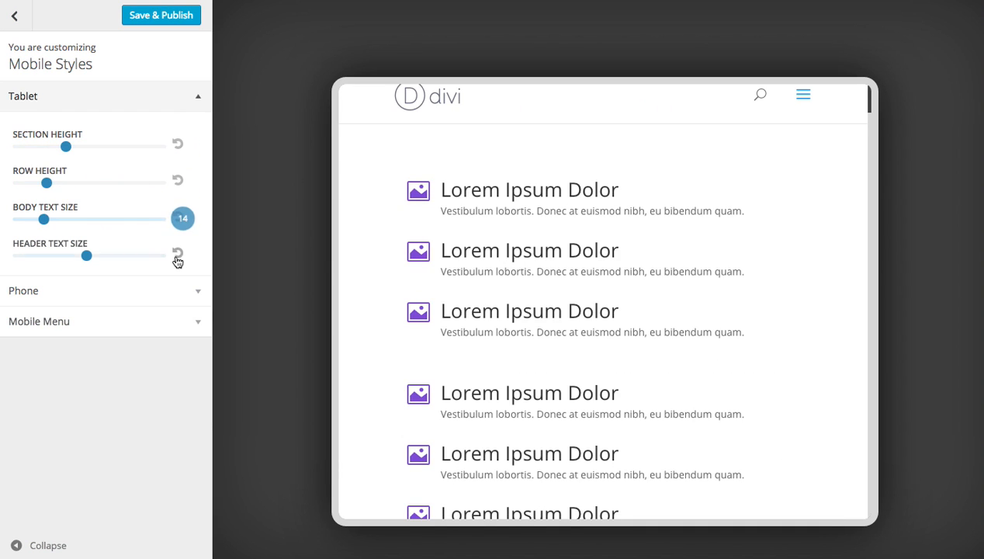
left_click_drag(86, 254, 41, 255)
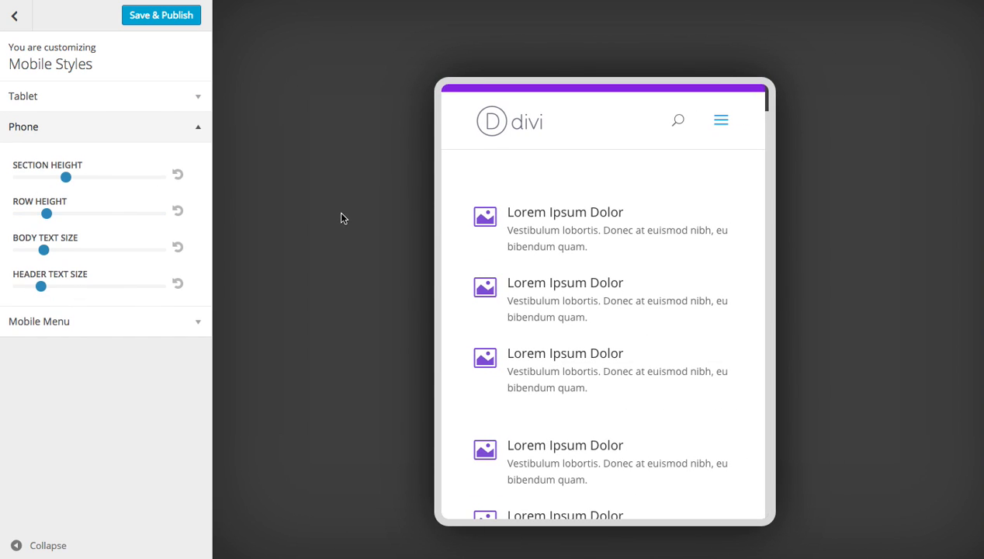
mouse_move(540, 227)
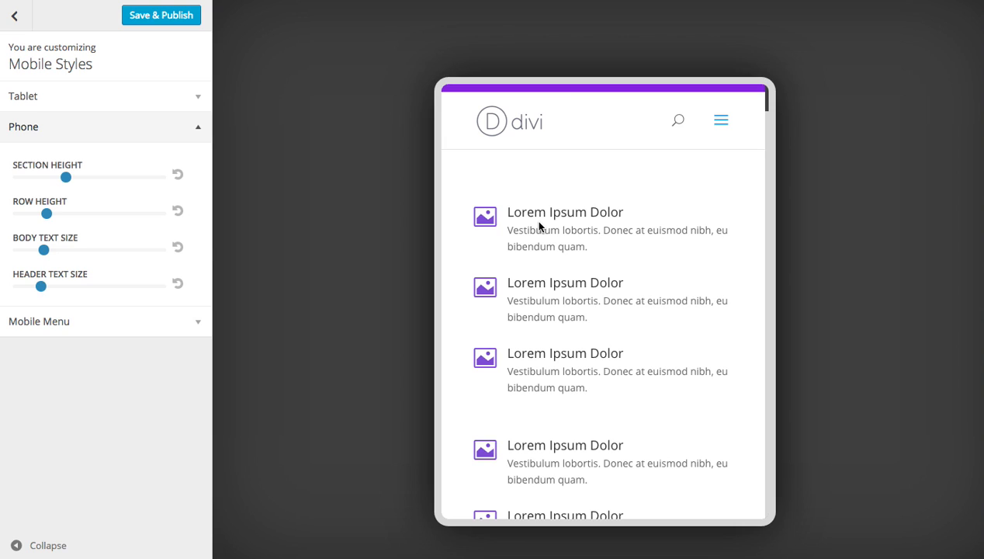
mouse_move(83, 170)
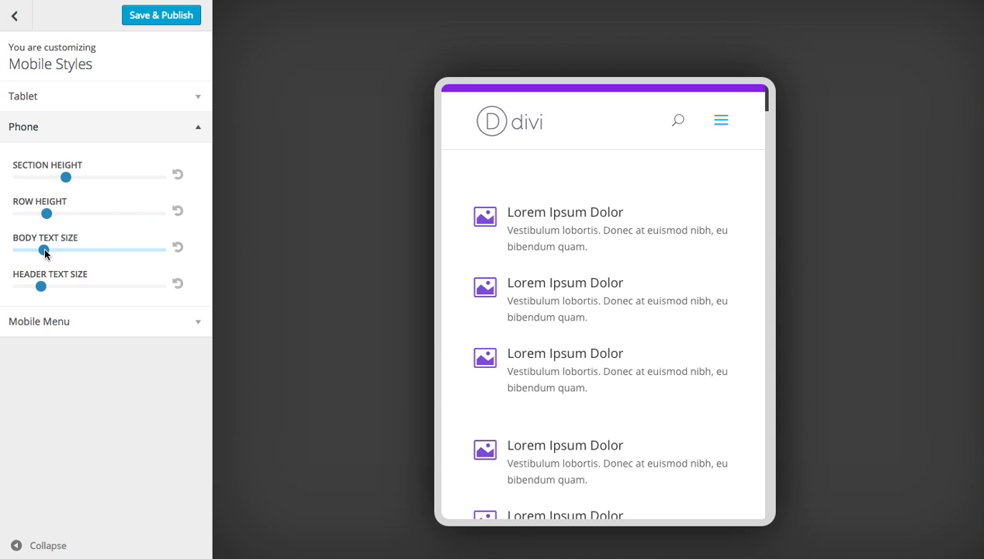
Step: Enlarge the phone body text and adjust the phone header text size slider
left_click_drag(42, 285, 75, 285)
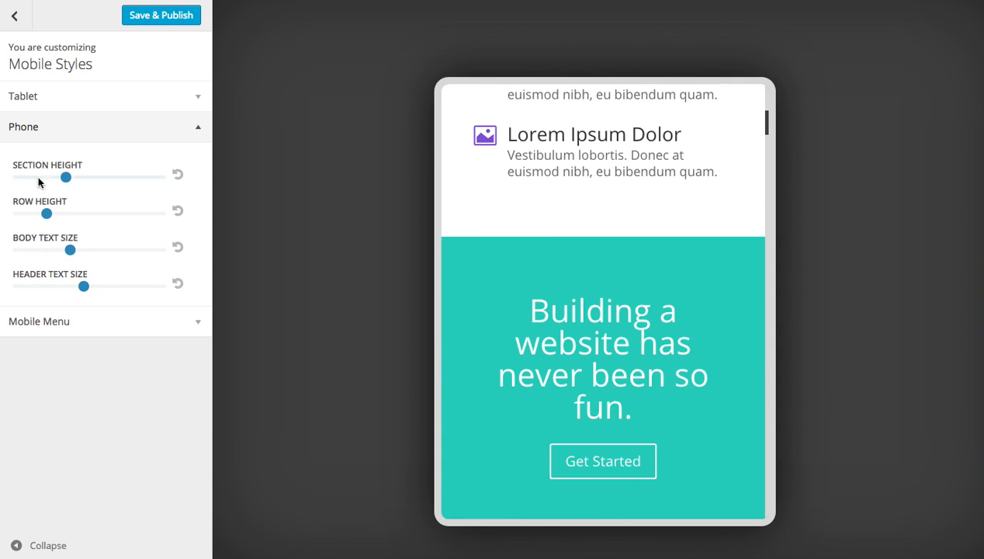
left_click_drag(66, 177, 25, 177)
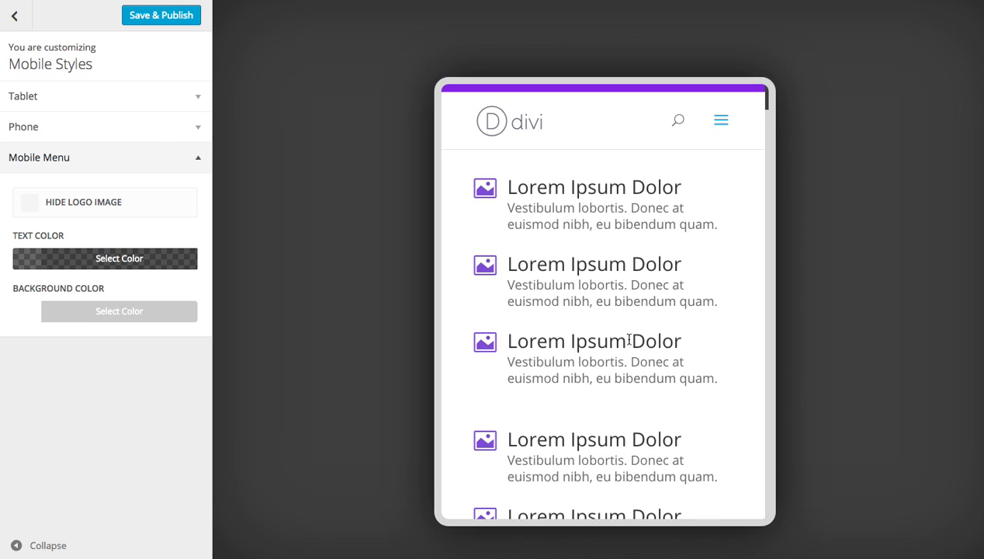
mouse_move(590, 142)
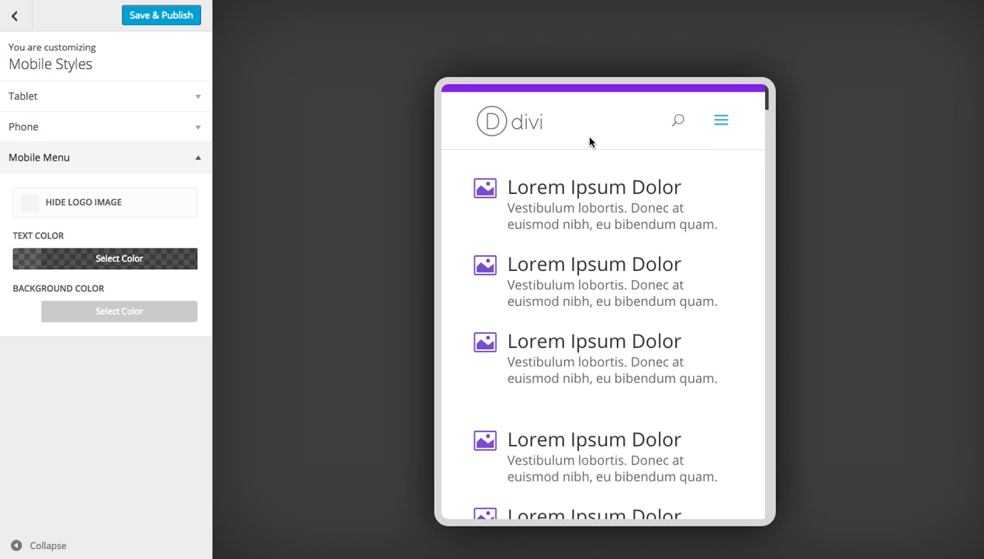
mouse_move(544, 138)
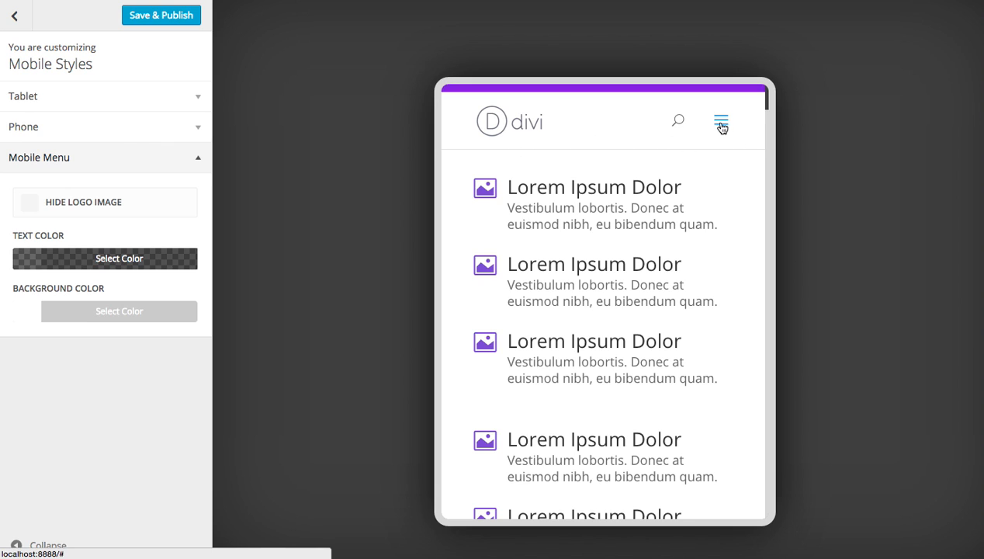
Step: Open and close the phone preview's hamburger menu to inspect its page links
left_click(721, 121)
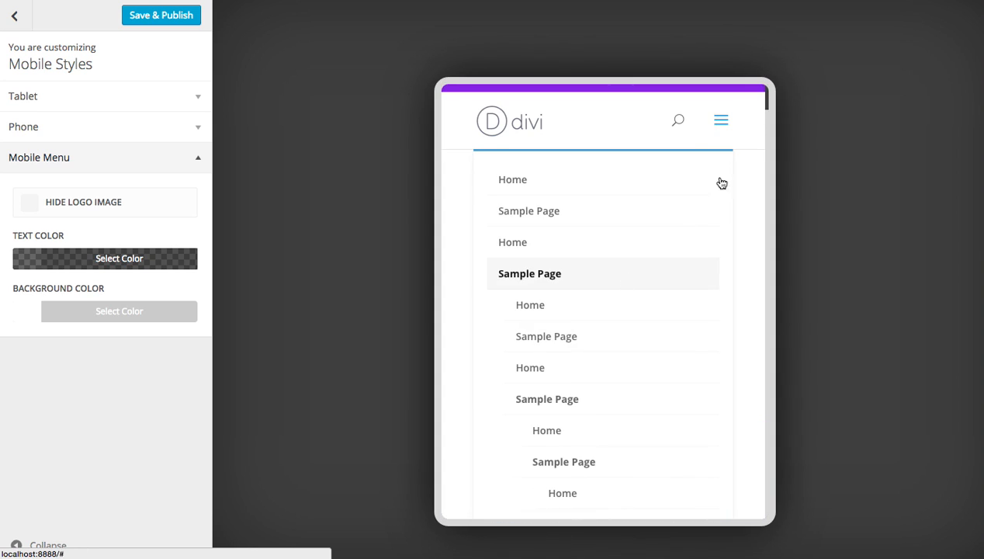
left_click(720, 121)
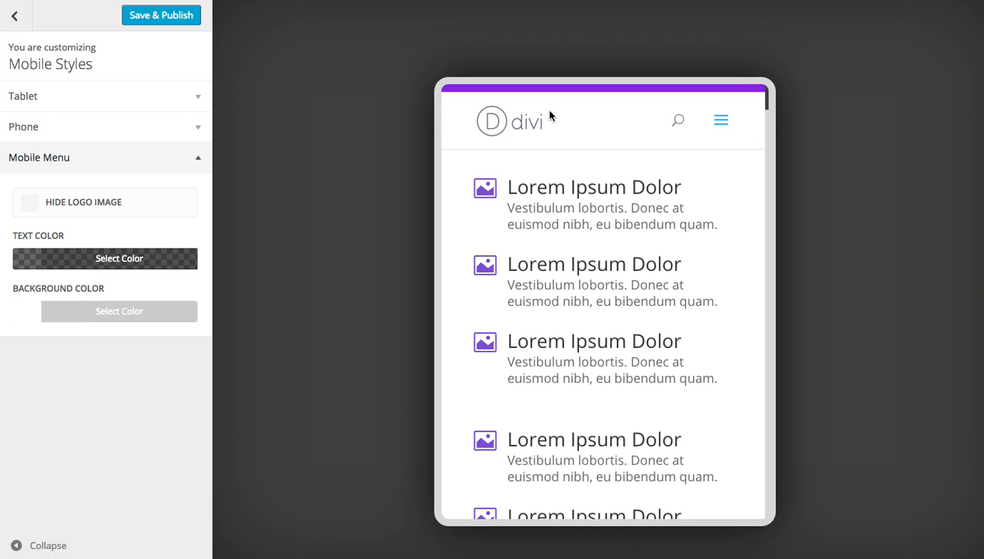
mouse_move(741, 130)
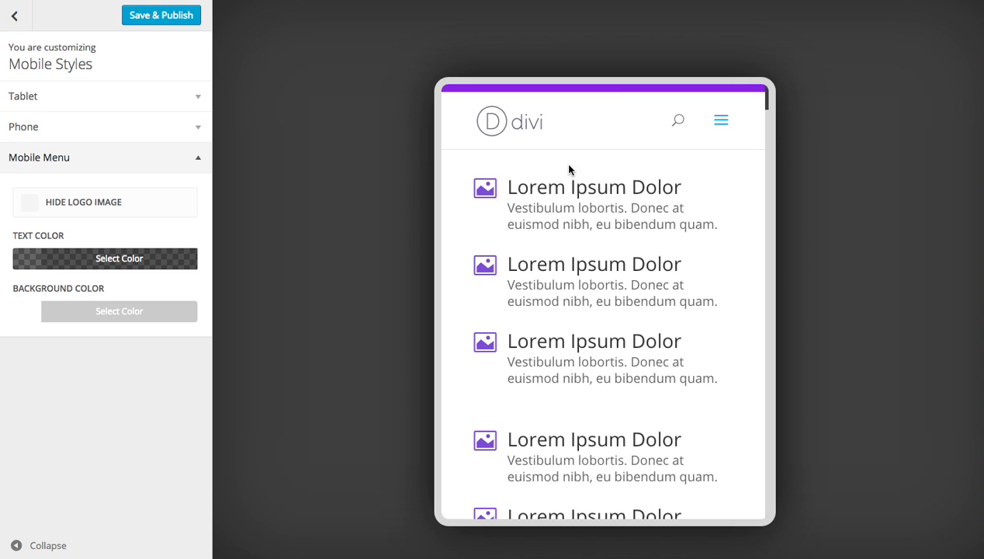
mouse_move(88, 297)
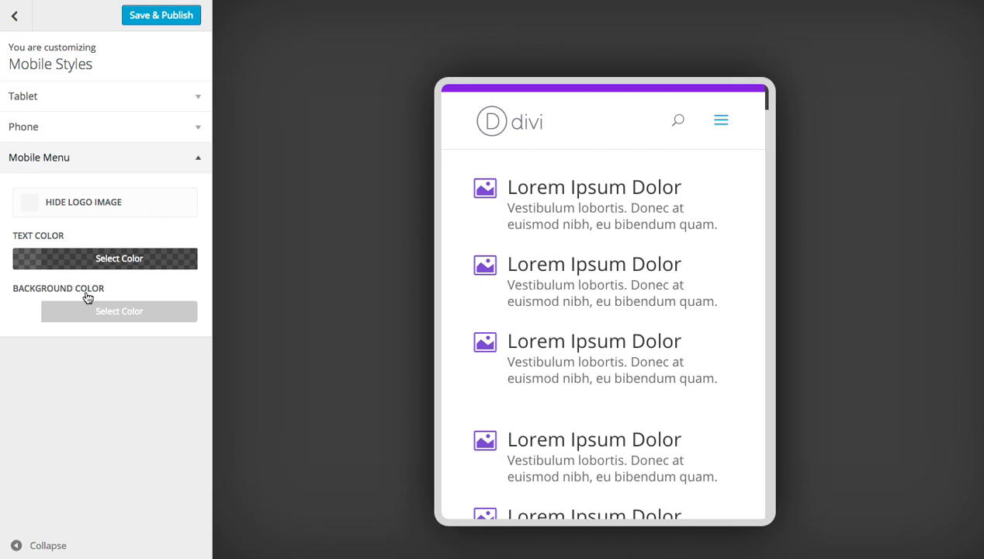
Step: Give the mobile menu a blue background and default text color, keeping the logo shown
left_click(119, 312)
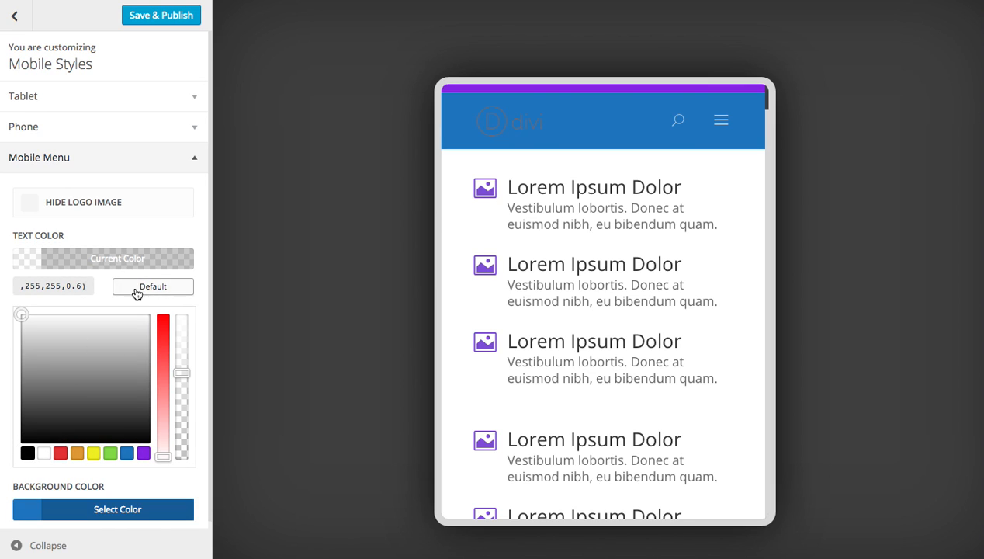
left_click(118, 258)
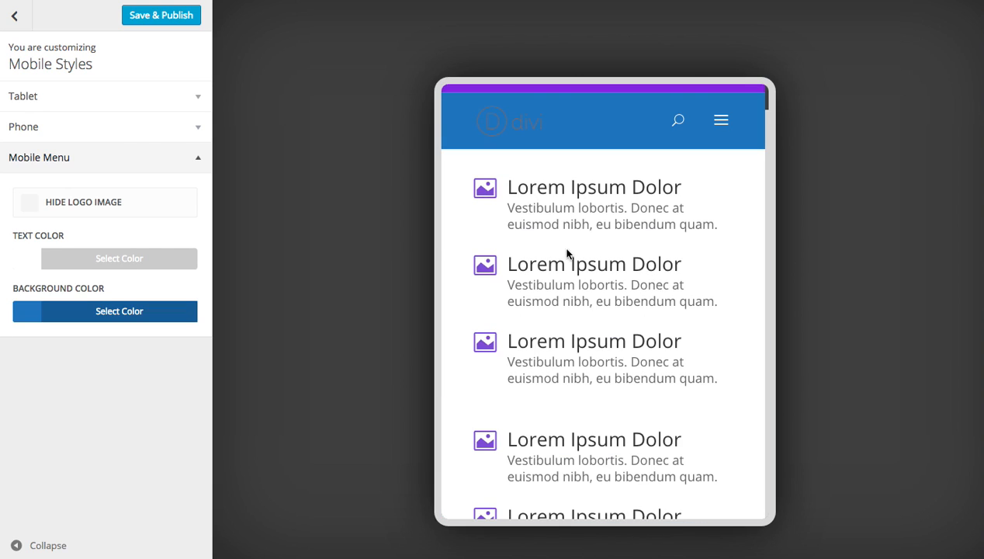
left_click(29, 202)
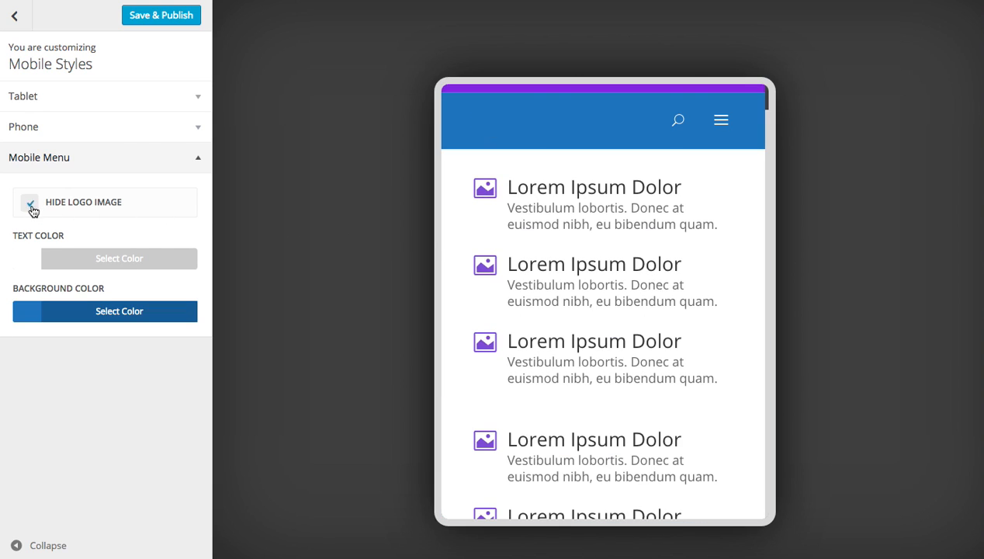
left_click(29, 202)
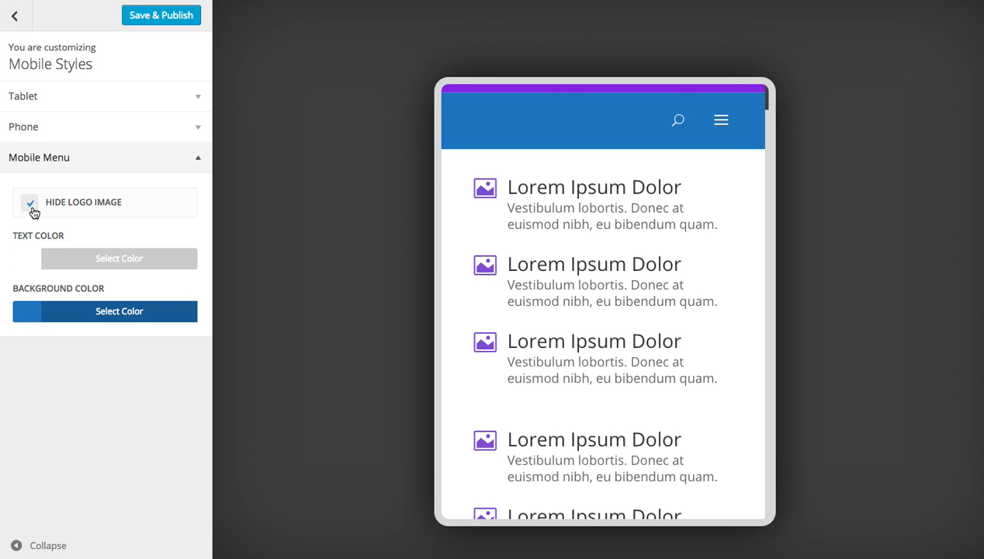
left_click(30, 202)
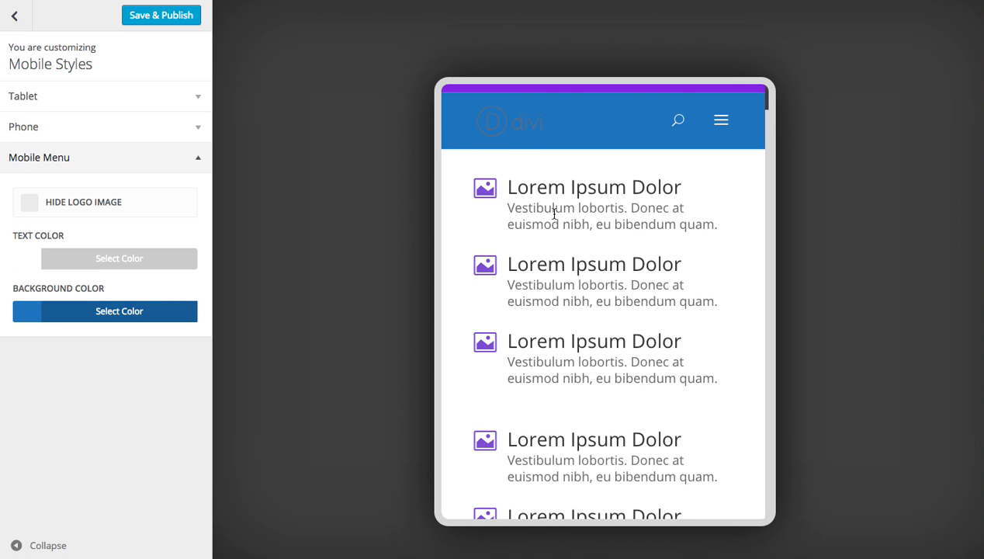
mouse_move(646, 191)
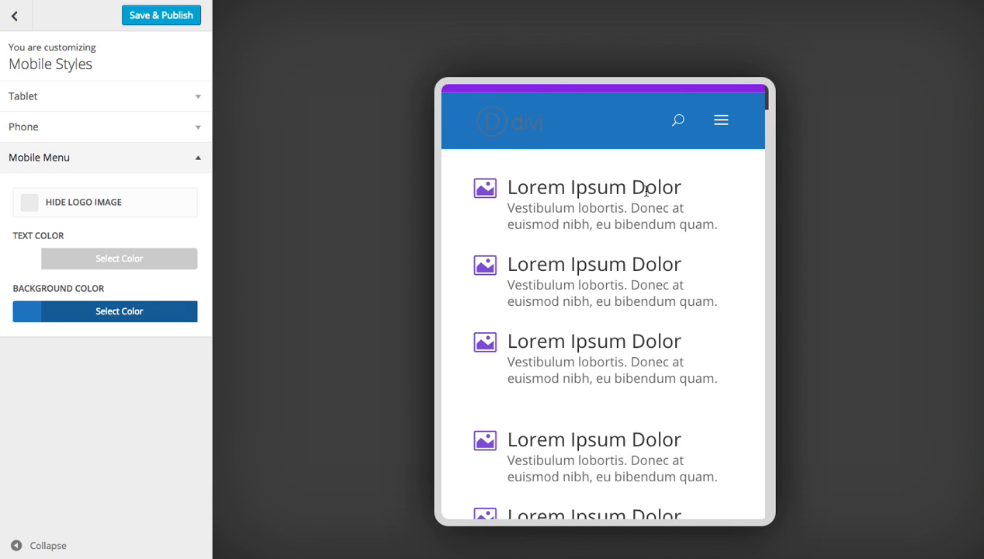